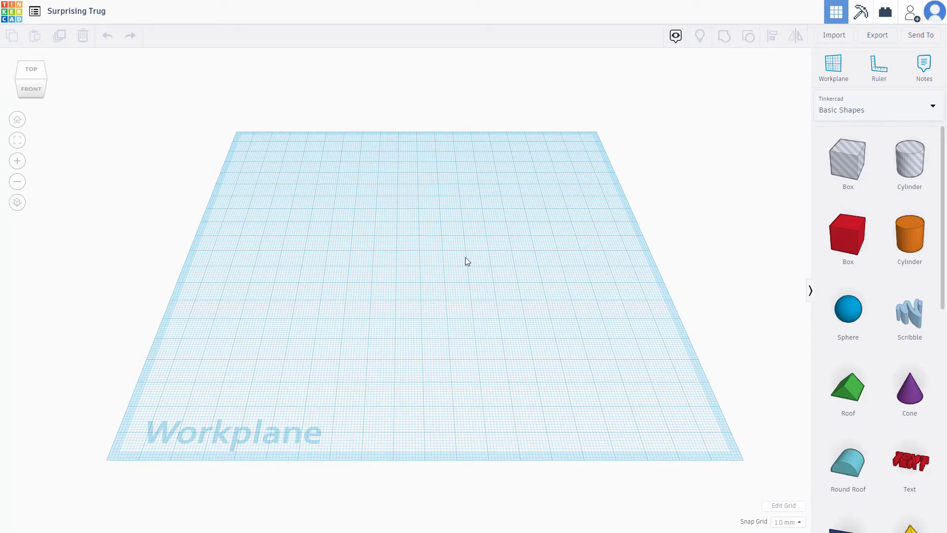
{"action": "mouse_move", "coordinate": [794, 515]}
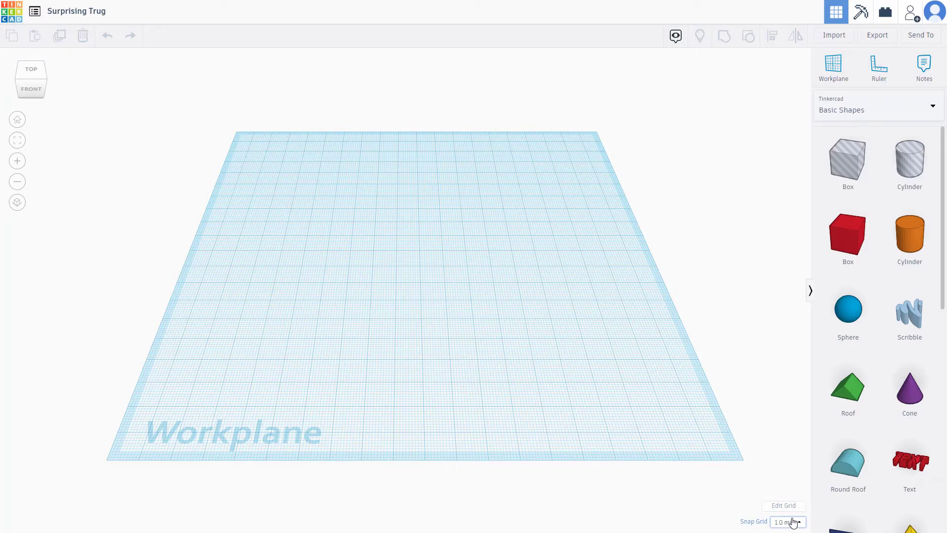
Keep the snap grid at 1.0 mm, then raise the snap step to 5.0 mm.
{"action": "left_click", "coordinate": [787, 521]}
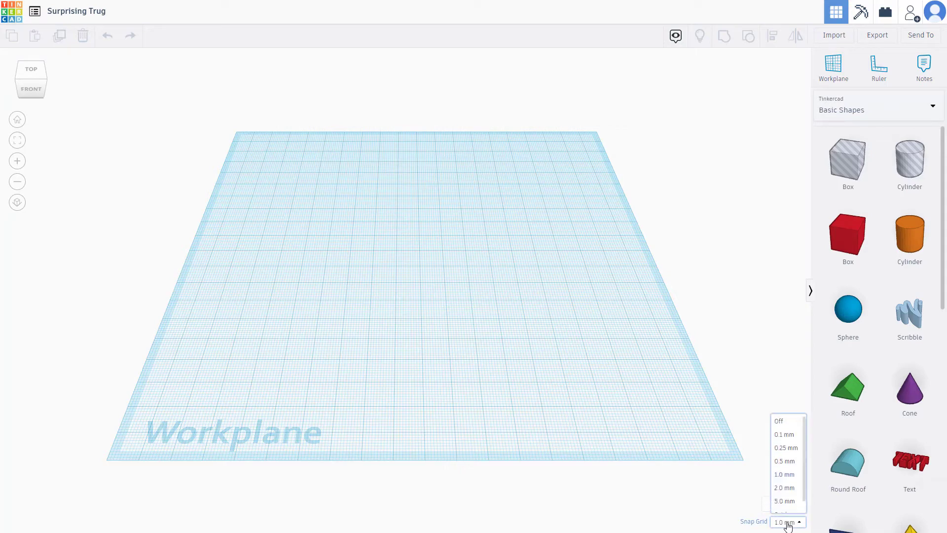
{"action": "mouse_move", "coordinate": [786, 434]}
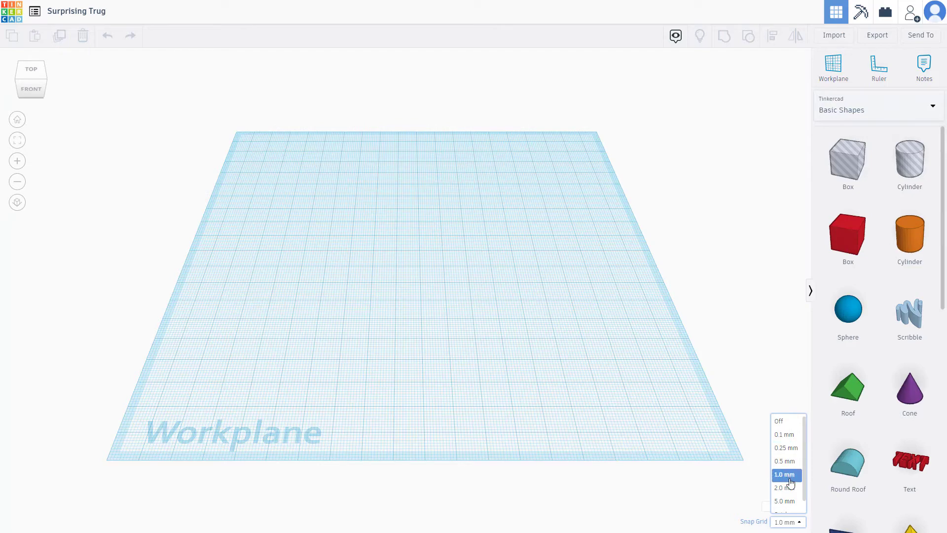
{"action": "left_click", "coordinate": [784, 474]}
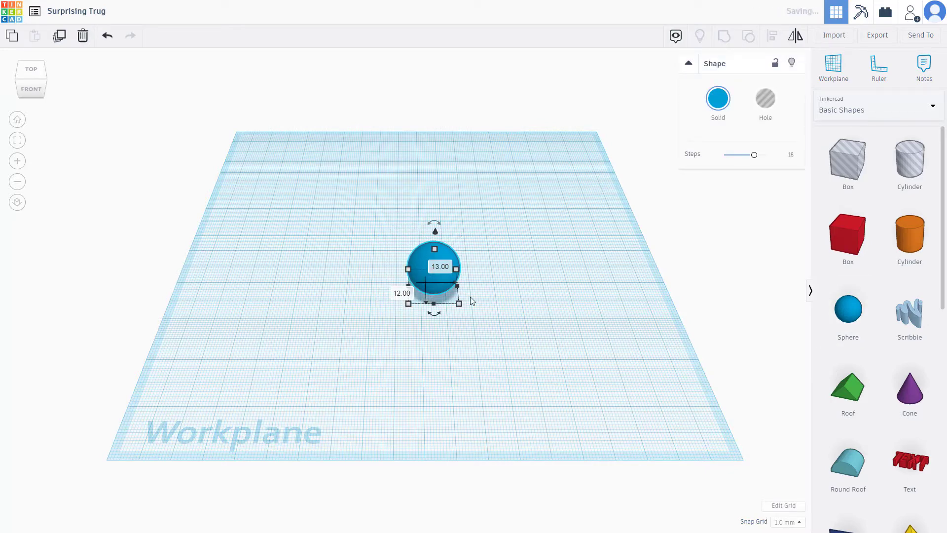
{"action": "left_click", "coordinate": [788, 521]}
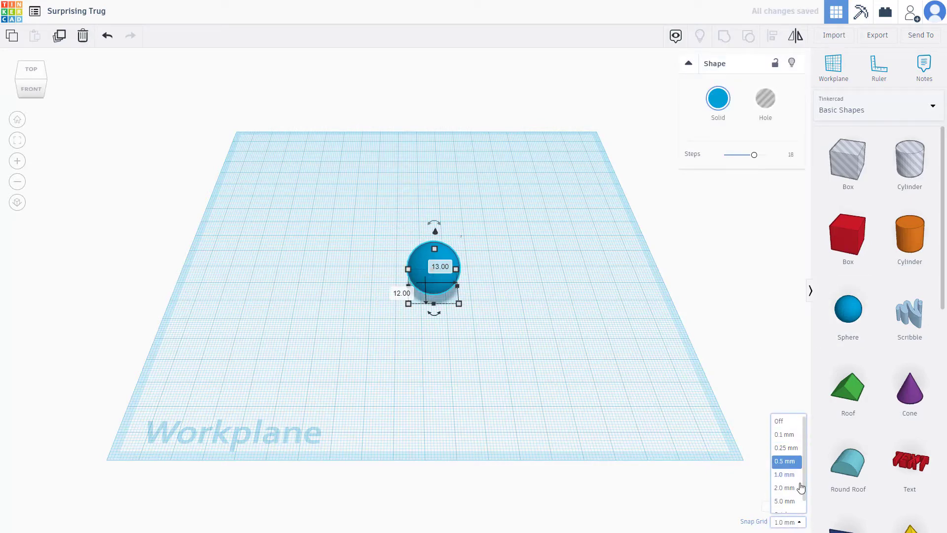
{"action": "left_click", "coordinate": [784, 490]}
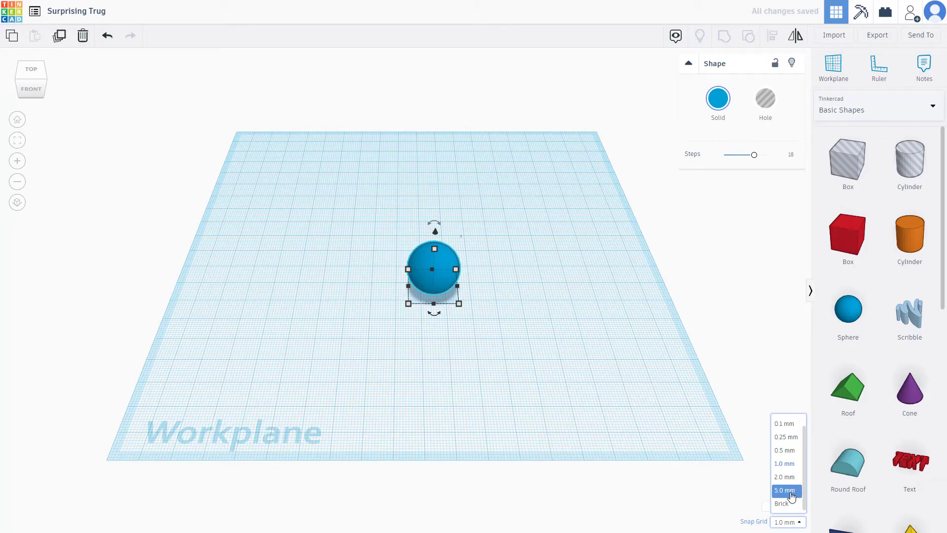
{"action": "left_click", "coordinate": [785, 490]}
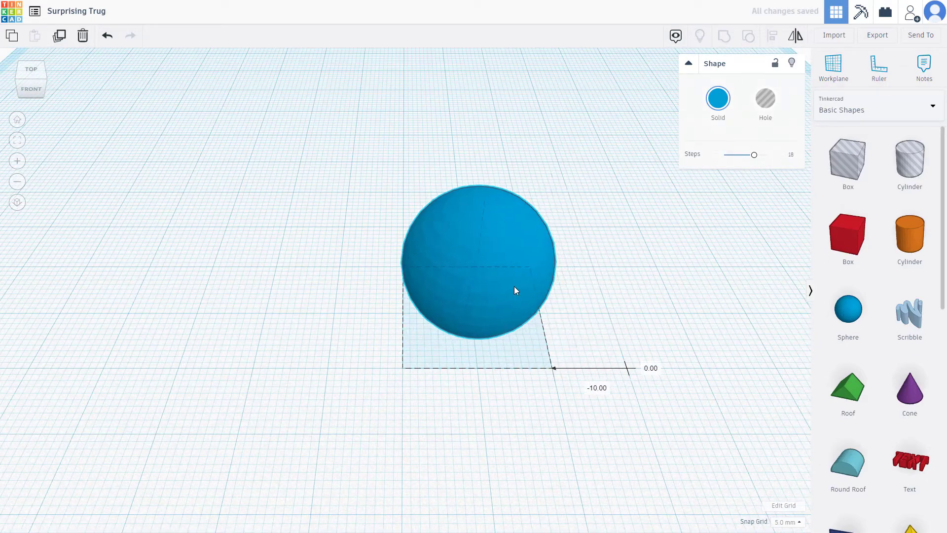
Lower the snap grid step to the fine 0.1 mm setting.
{"action": "left_click", "coordinate": [788, 521]}
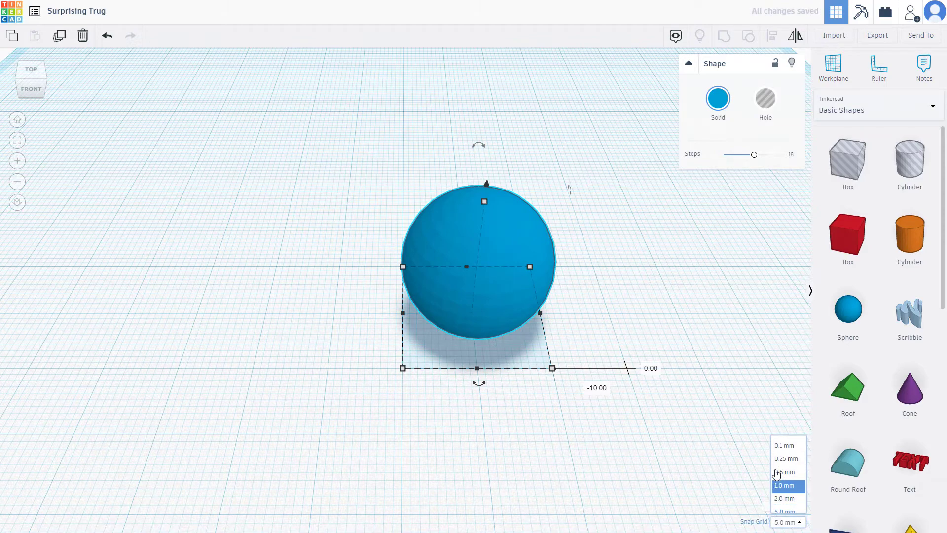
{"action": "left_click", "coordinate": [784, 445]}
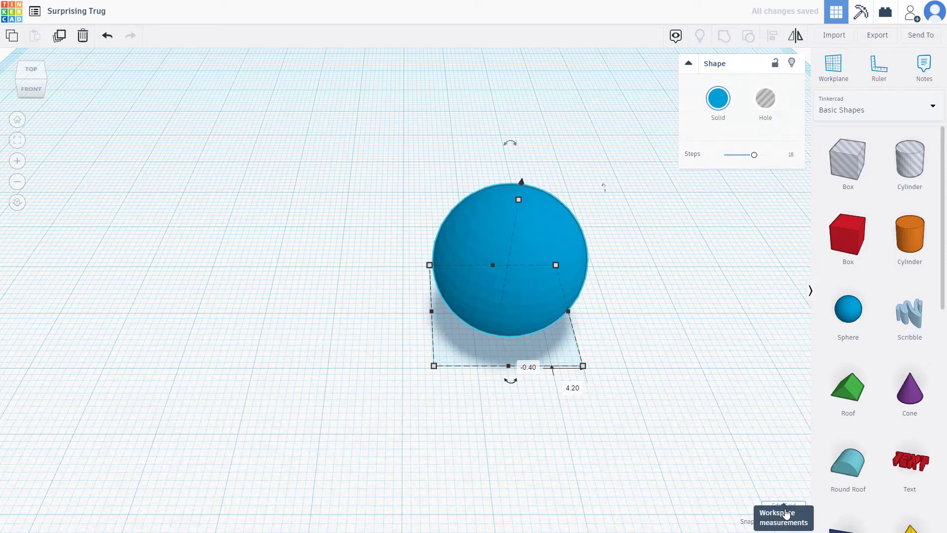
Set the workplane width to 100 mm in Grid properties and update the grid.
{"action": "left_click", "coordinate": [783, 505]}
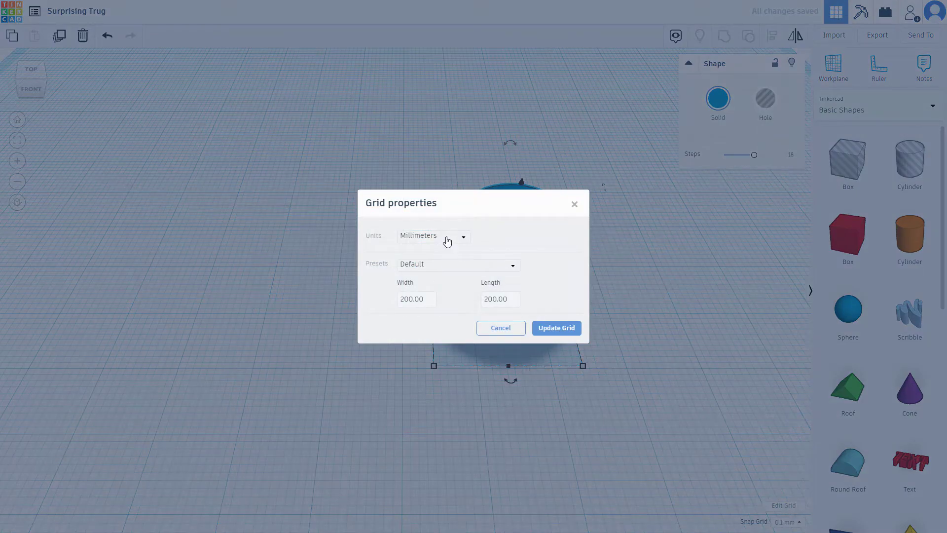
{"action": "mouse_move", "coordinate": [449, 251]}
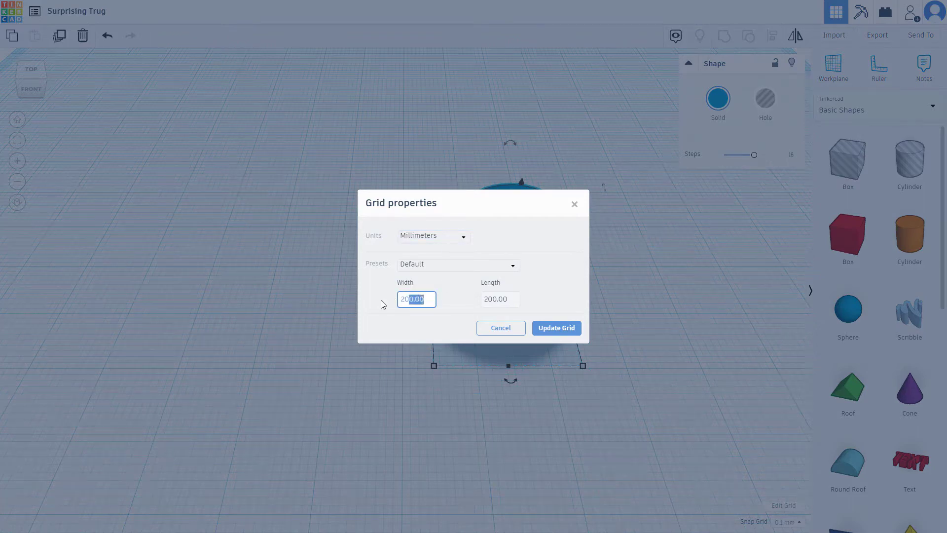
{"action": "type", "text": "1"}
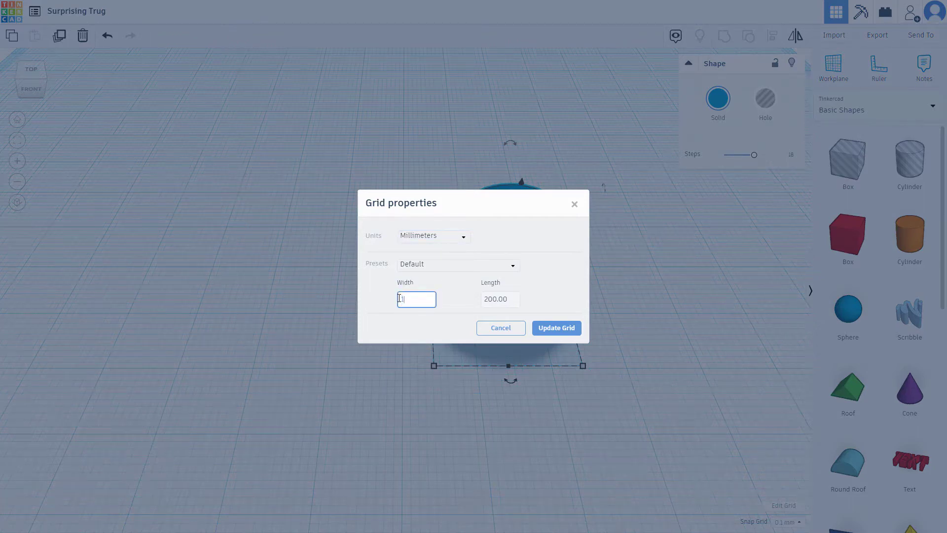
{"action": "type", "text": "100.00"}
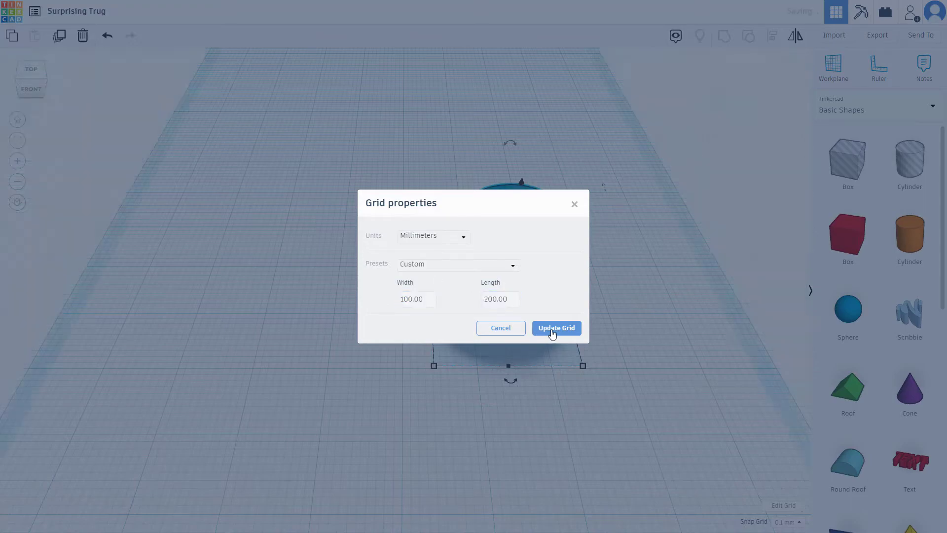
{"action": "left_click", "coordinate": [556, 327]}
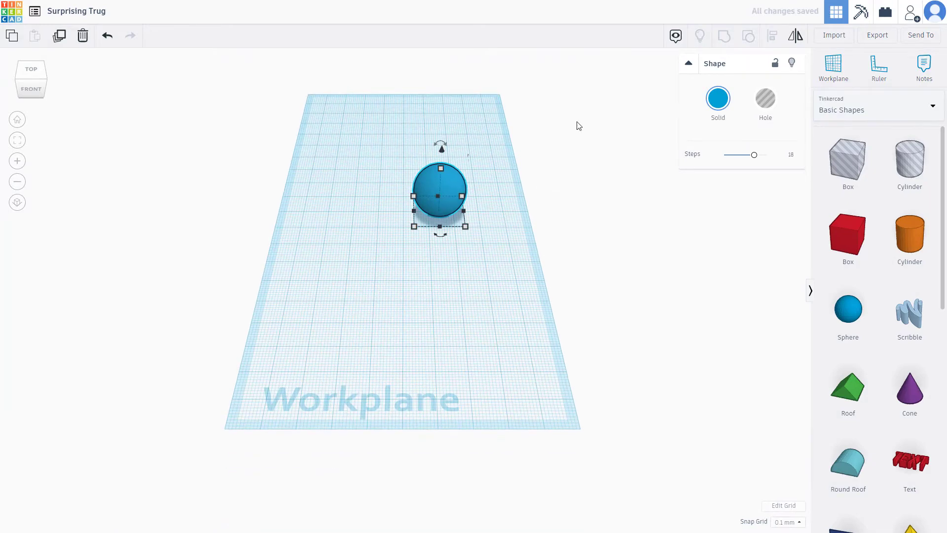
{"action": "mouse_move", "coordinate": [783, 505]}
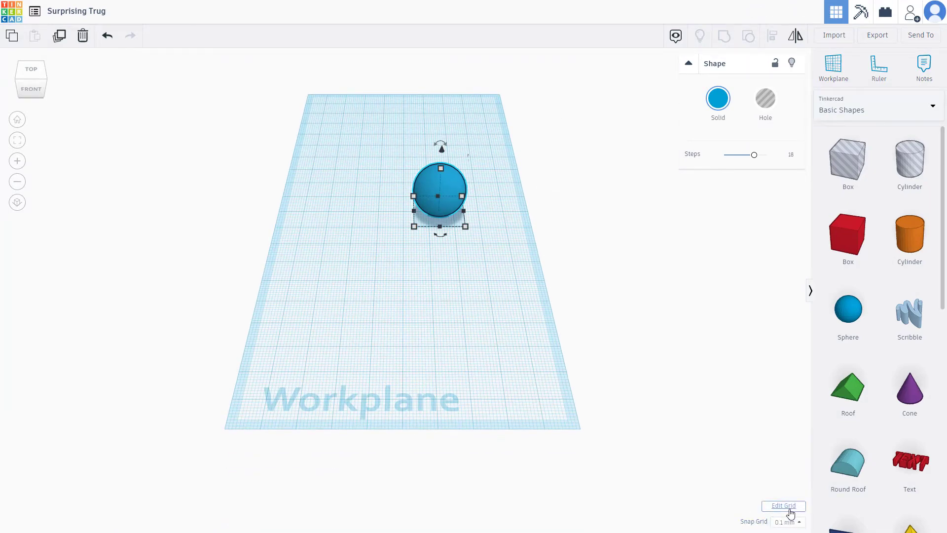
Switch the workplane units to Inches in Grid properties.
{"action": "left_click", "coordinate": [784, 505]}
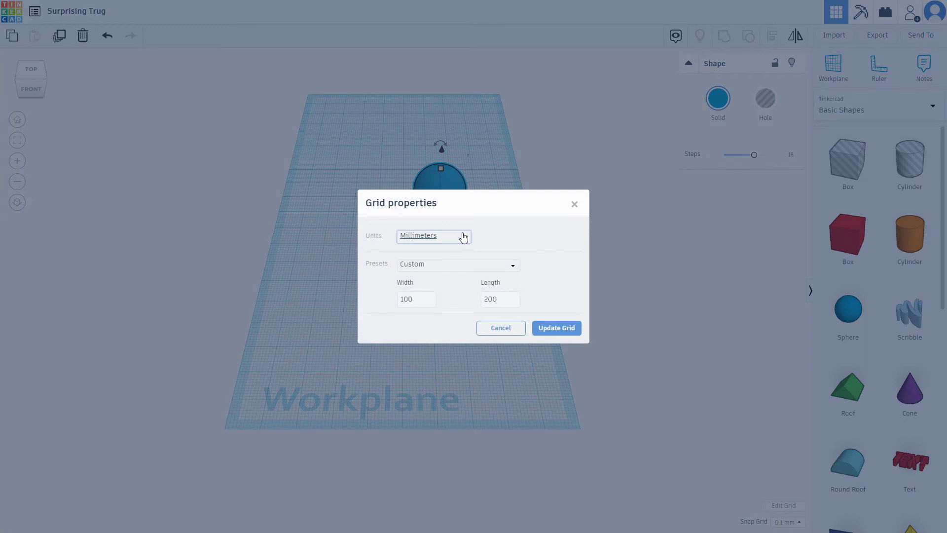
{"action": "left_click", "coordinate": [434, 236]}
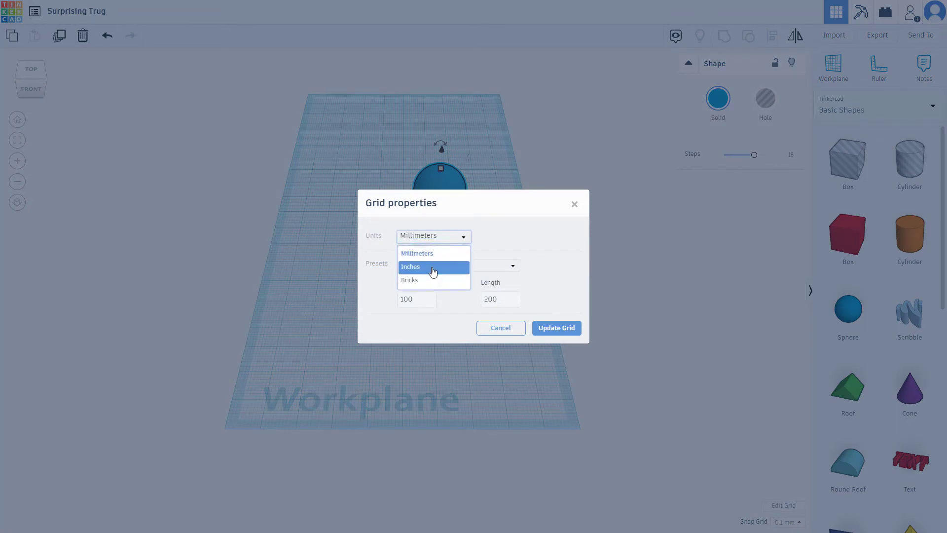
{"action": "left_click", "coordinate": [410, 279]}
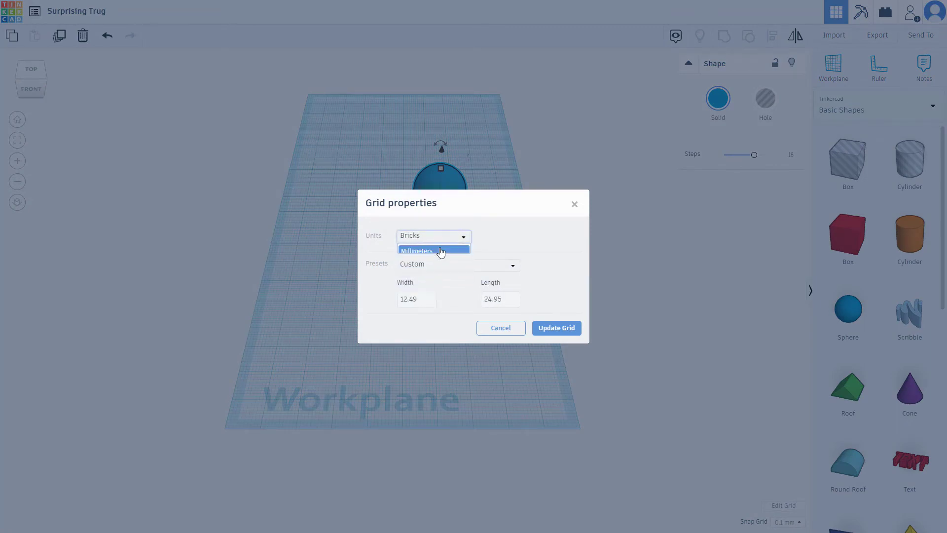
{"action": "left_click", "coordinate": [433, 251]}
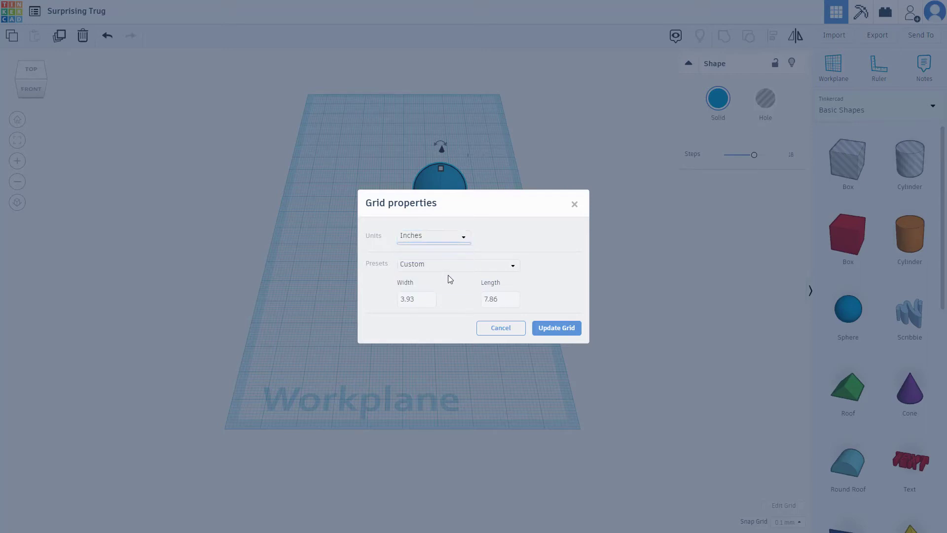
Enter a 3 inch width and 5 inch length and update the grid.
{"action": "left_click", "coordinate": [457, 264]}
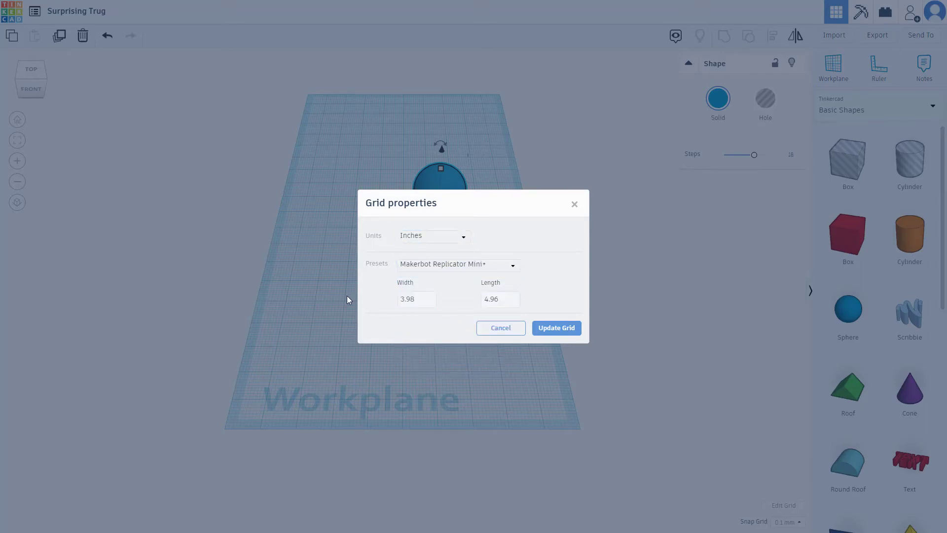
{"action": "left_click", "coordinate": [499, 299]}
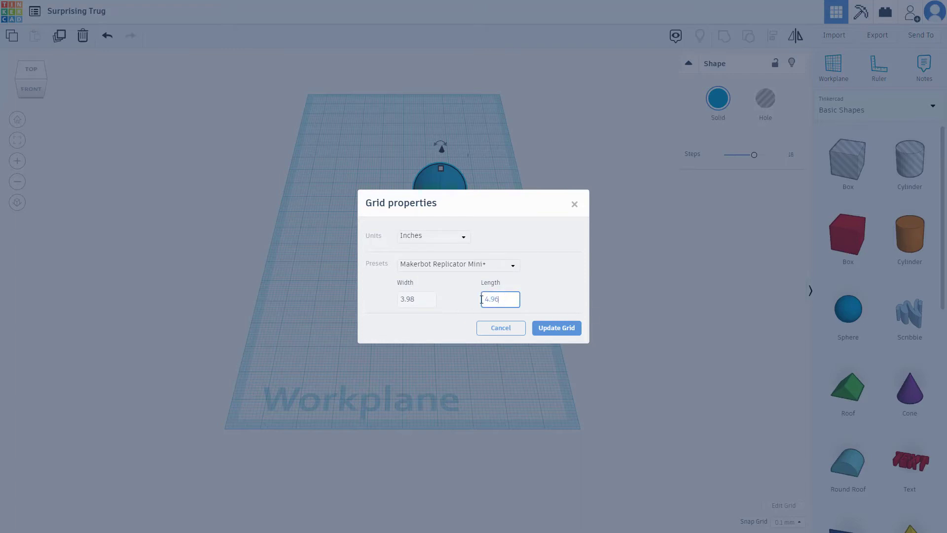
{"action": "left_click", "coordinate": [457, 264]}
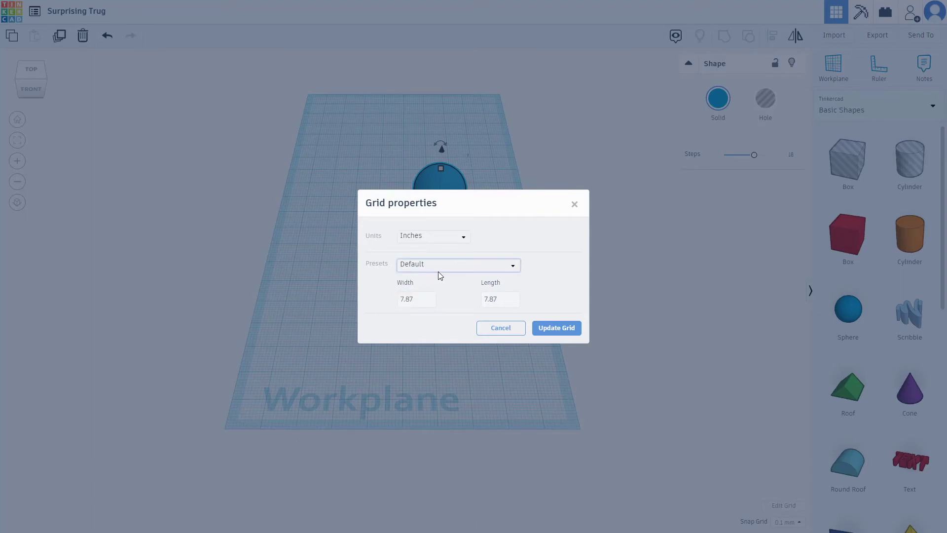
{"action": "left_click", "coordinate": [457, 265]}
{"action": "type", "text": "3"}
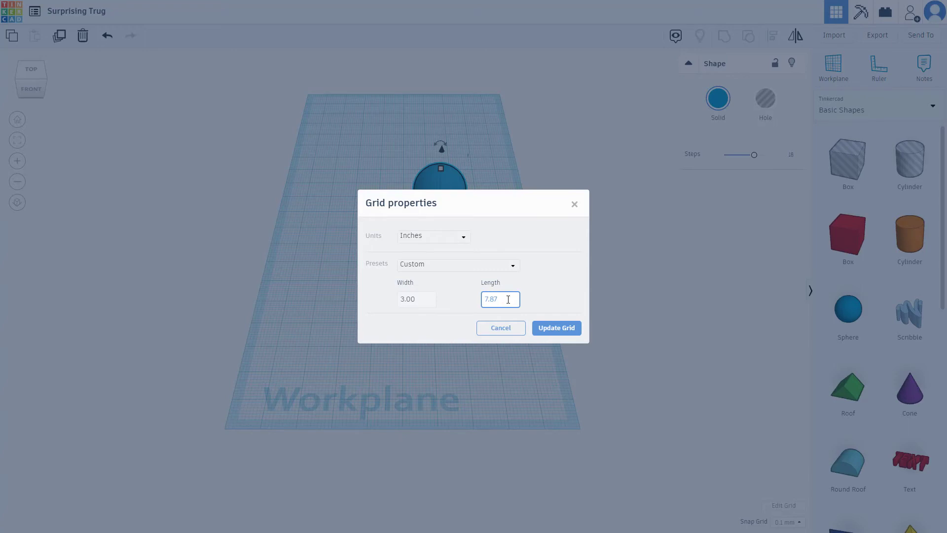
{"action": "type", "text": "5"}
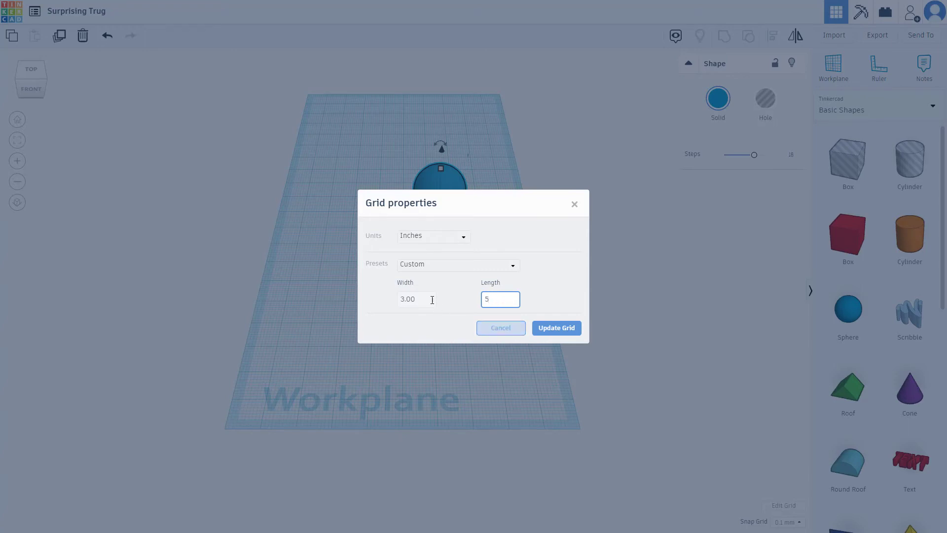
{"action": "left_click", "coordinate": [556, 328]}
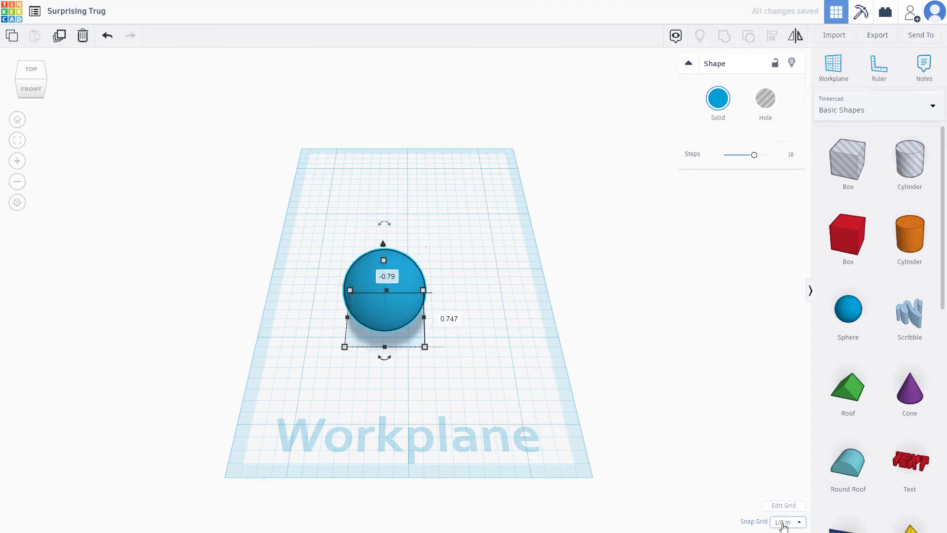
Set the snap step to 1/2 in, then Off, and deselect the sphere.
{"action": "left_click", "coordinate": [785, 521]}
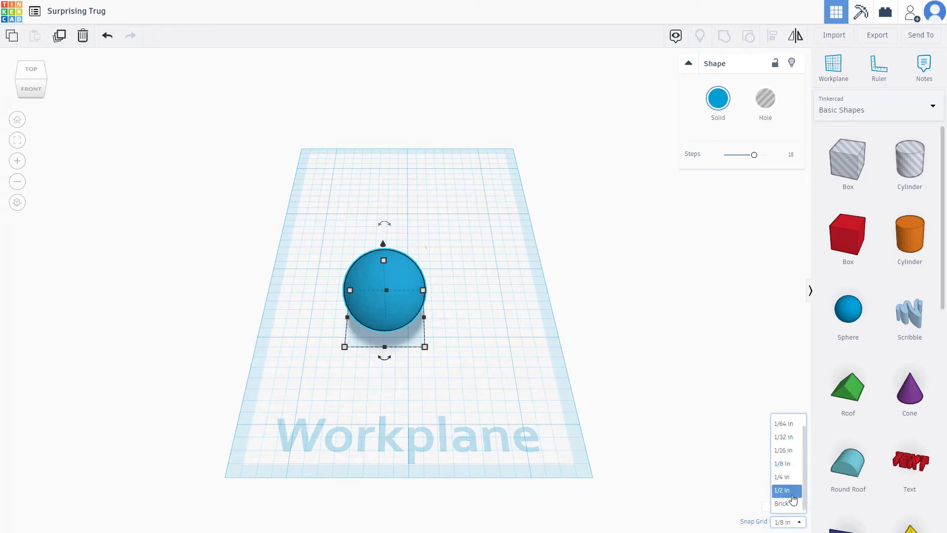
{"action": "left_click", "coordinate": [782, 490]}
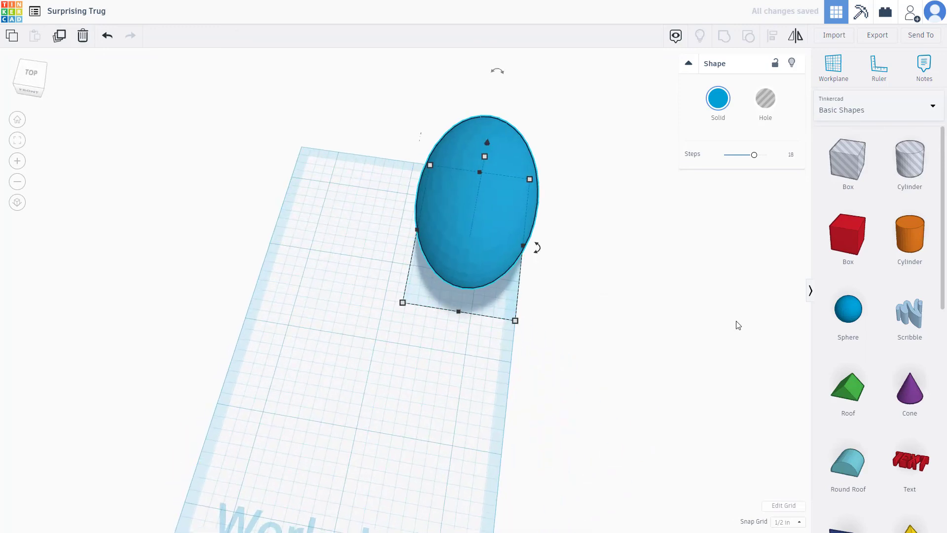
{"action": "left_click", "coordinate": [787, 521]}
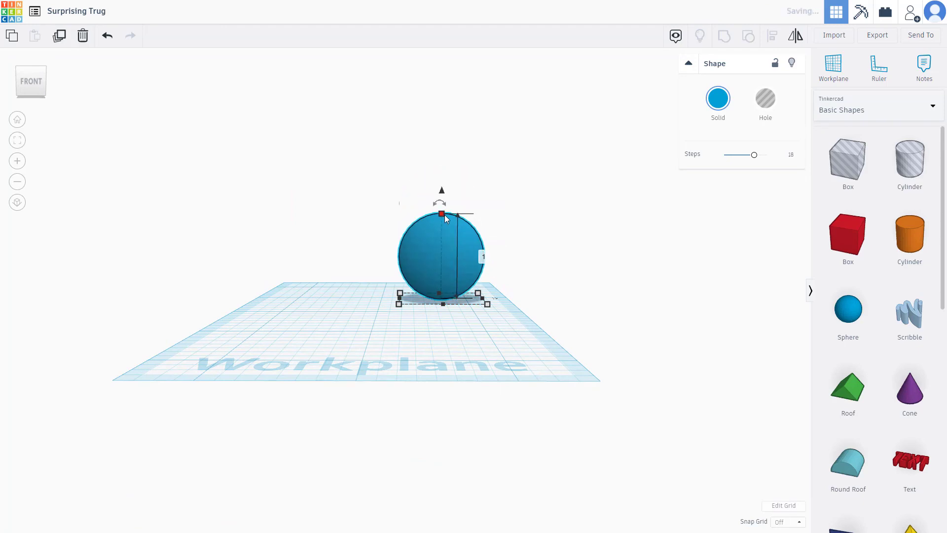
{"action": "left_click", "coordinate": [500, 222]}
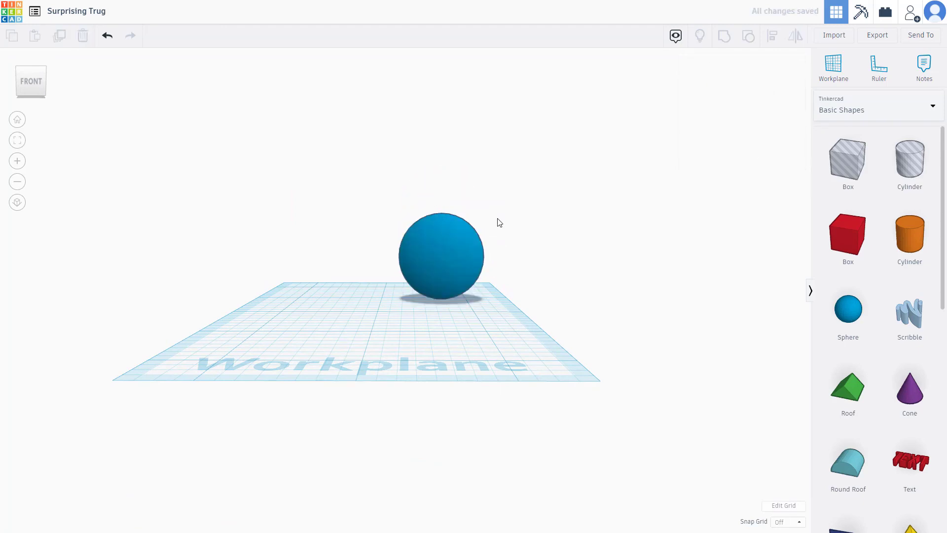